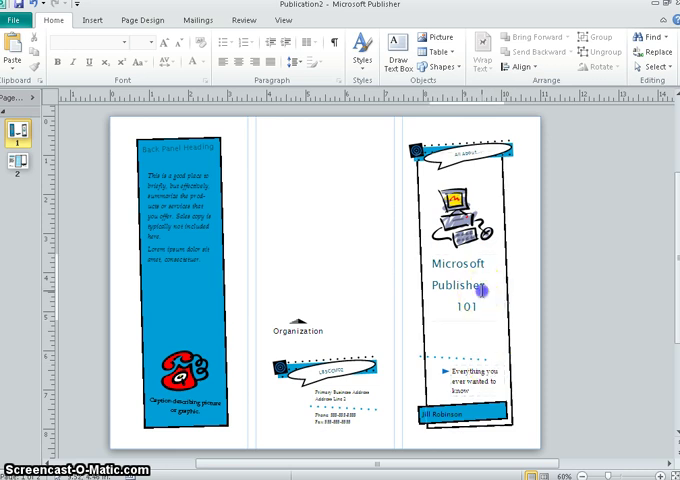
{"action": "mouse_move", "coordinate": [531, 328]}
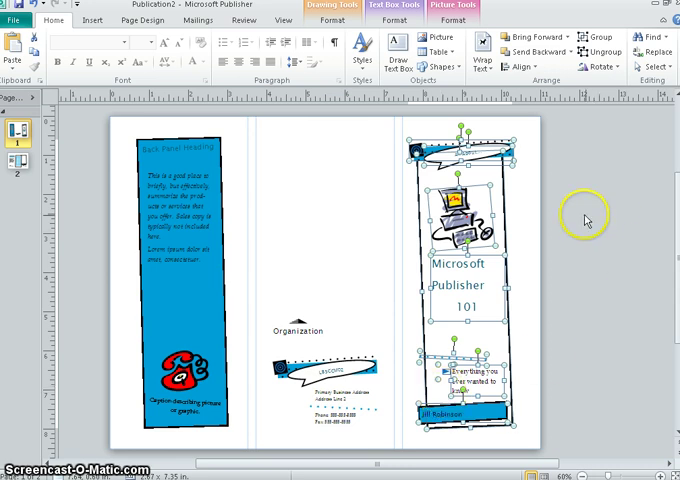
Step: Add the diamond bar from Borders & Accents beneath the front flap's top banner
{"action": "left_click", "coordinate": [585, 218]}
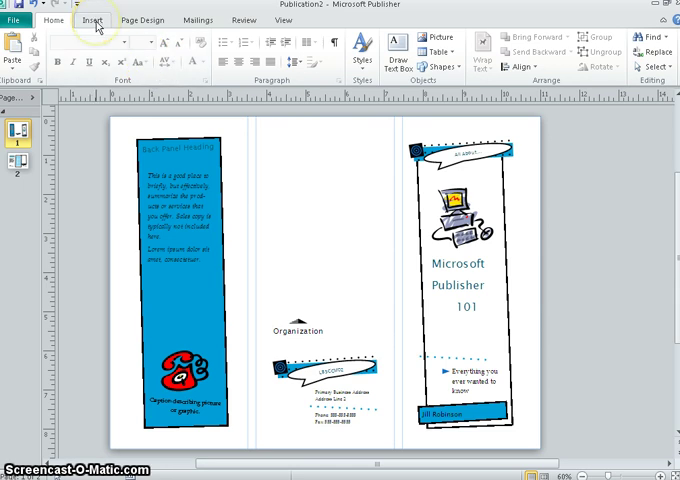
{"action": "left_click", "coordinate": [92, 24]}
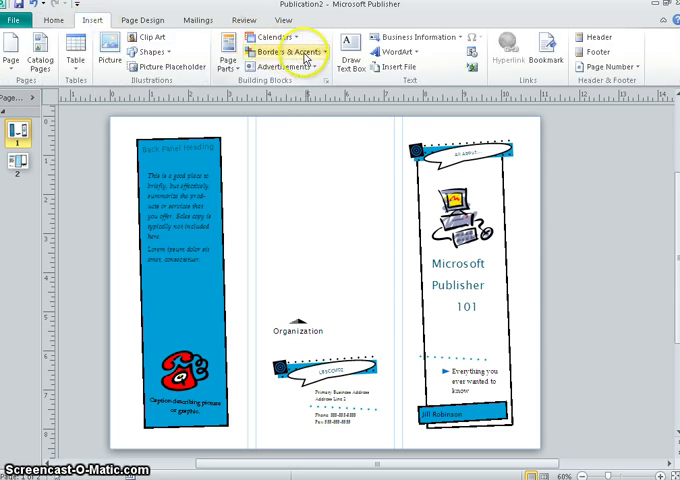
{"action": "left_click", "coordinate": [280, 50]}
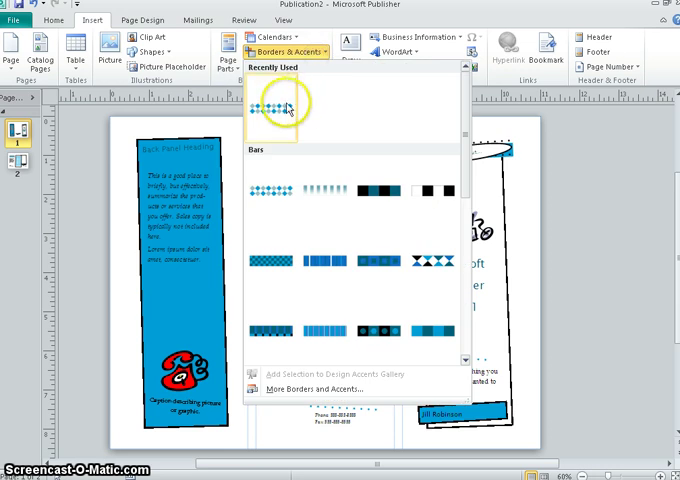
{"action": "left_click", "coordinate": [265, 107]}
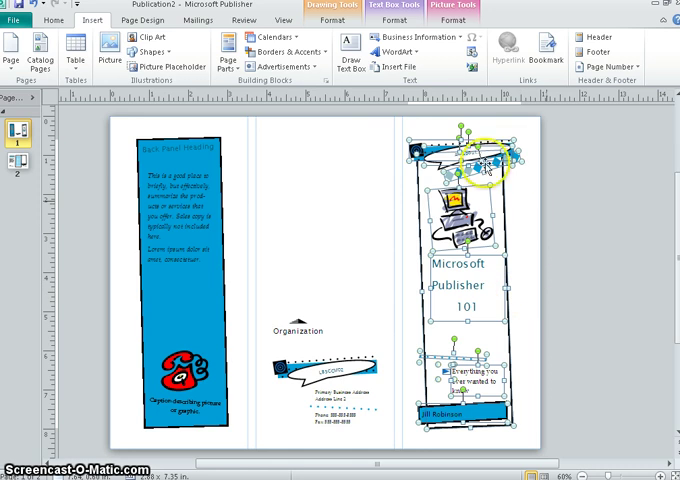
Step: Add the diamond bar to the selected front flap objects and group them
{"action": "left_click", "coordinate": [71, 31]}
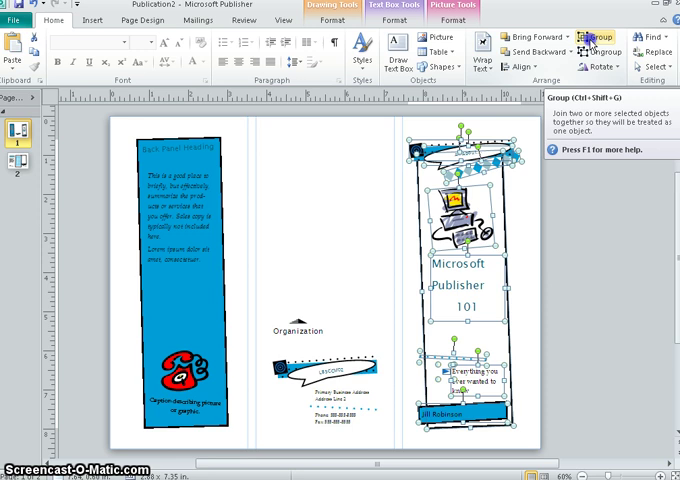
{"action": "left_click", "coordinate": [595, 32]}
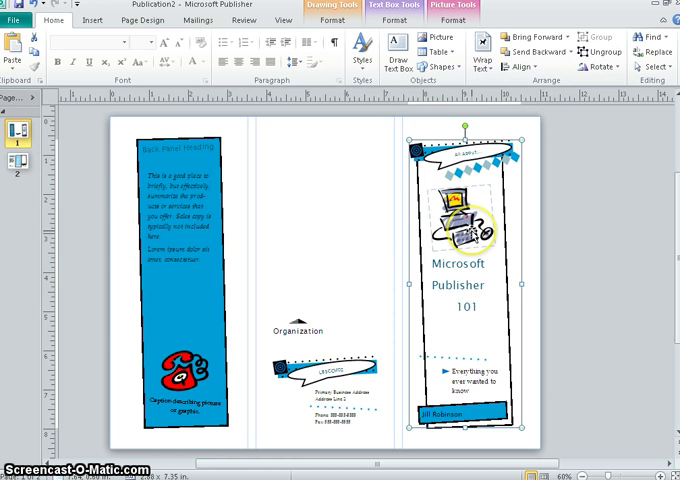
{"action": "mouse_move", "coordinate": [512, 232]}
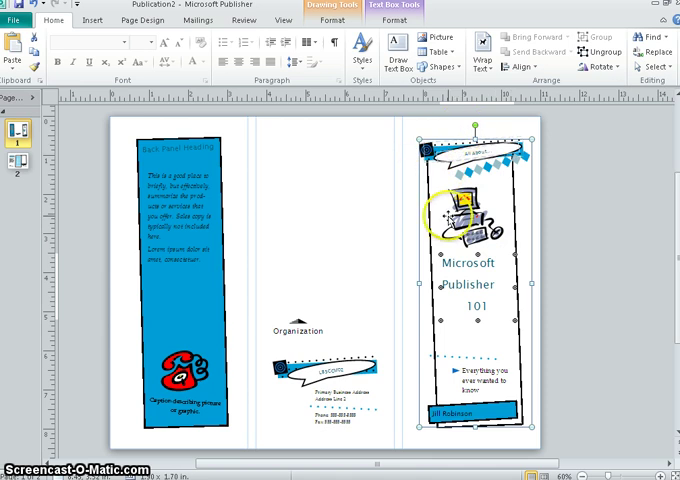
{"action": "mouse_move", "coordinate": [608, 124]}
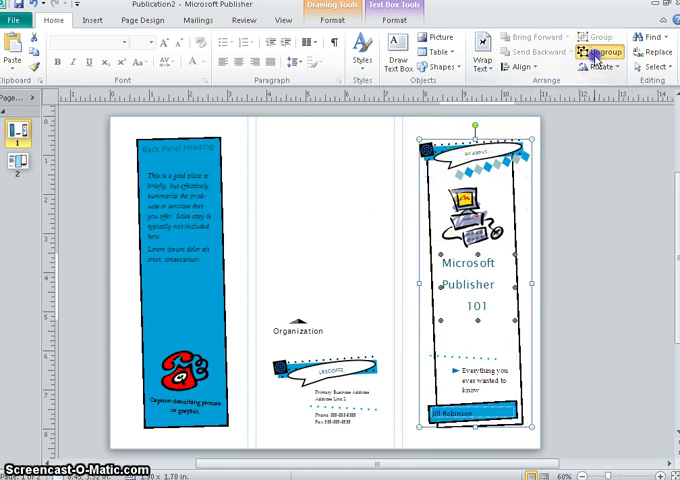
{"action": "left_click", "coordinate": [594, 55]}
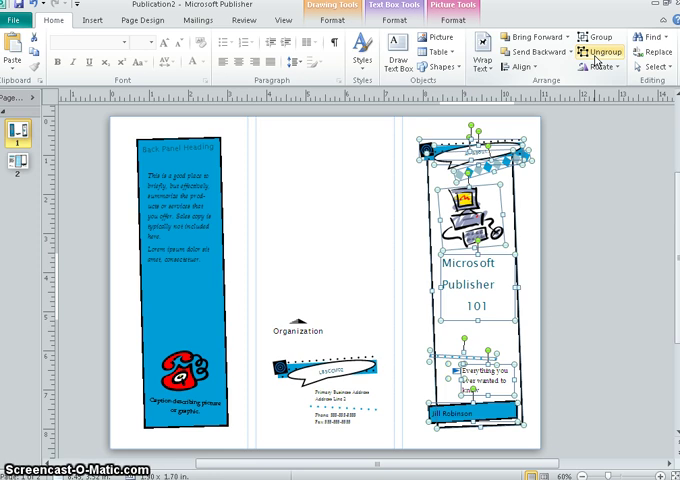
{"action": "left_click", "coordinate": [592, 32]}
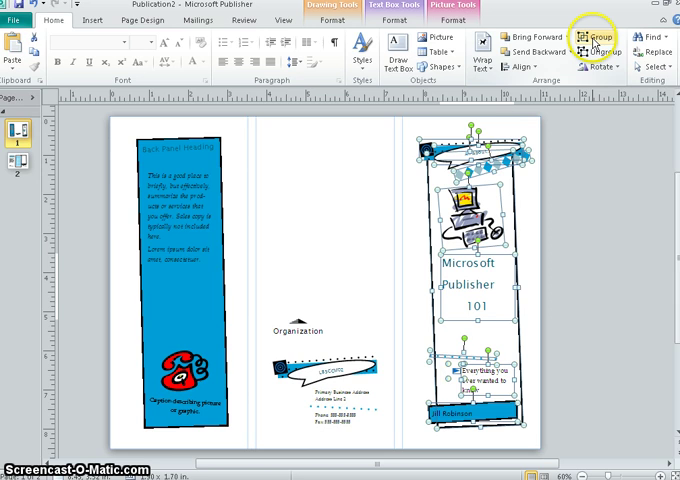
{"action": "mouse_move", "coordinate": [585, 33]}
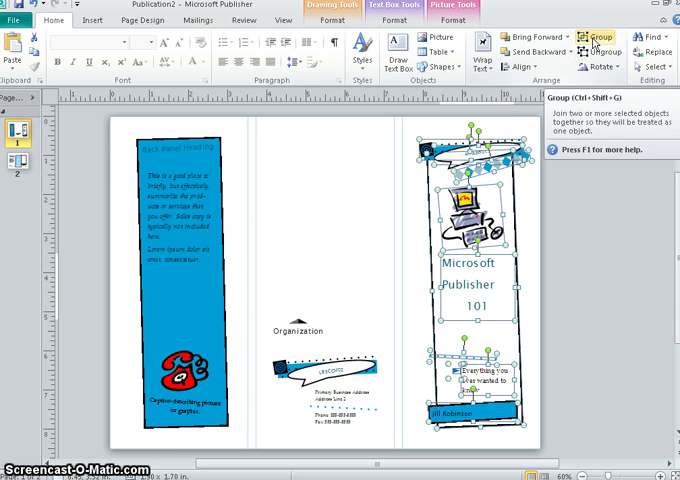
{"action": "left_click", "coordinate": [593, 33]}
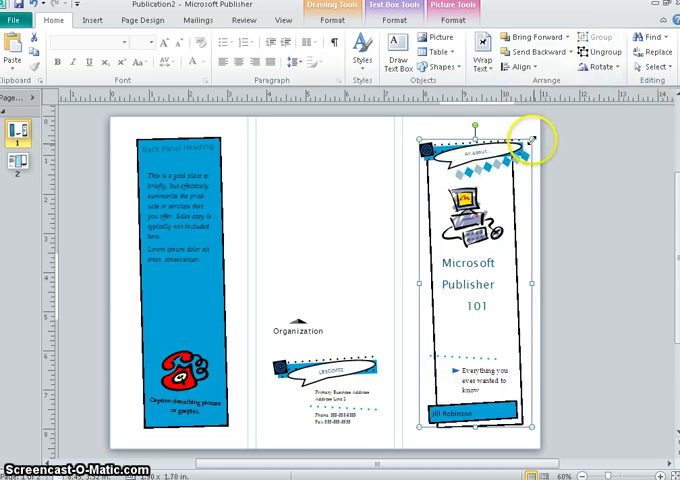